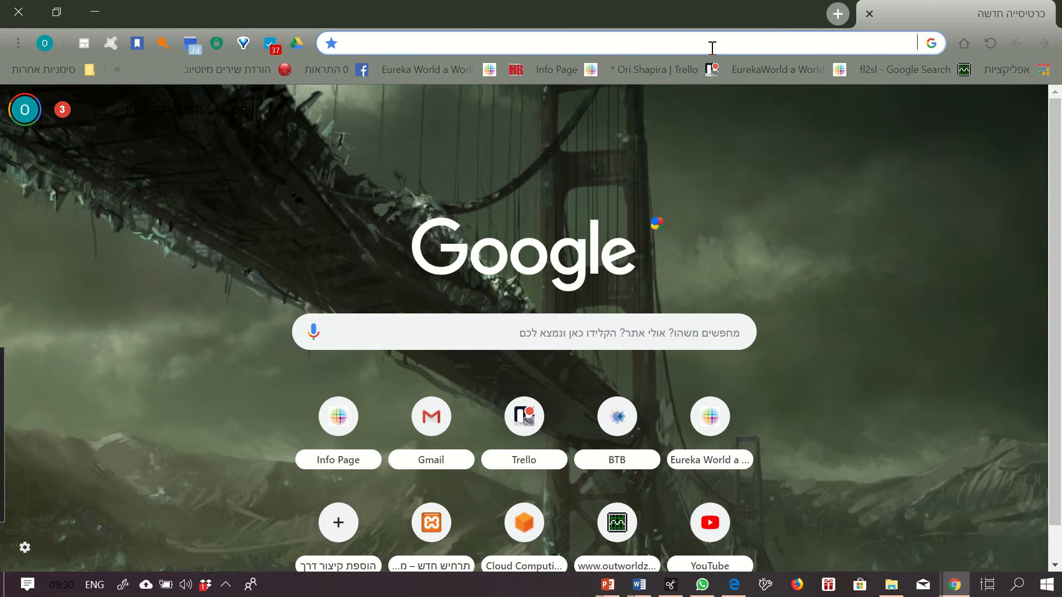
# Step: Navigate to hello.eurekaworld.co.il to reach the EurekaWorld home page with its downloads
pyautogui.write('https://hello.eurekaworld.co.il')
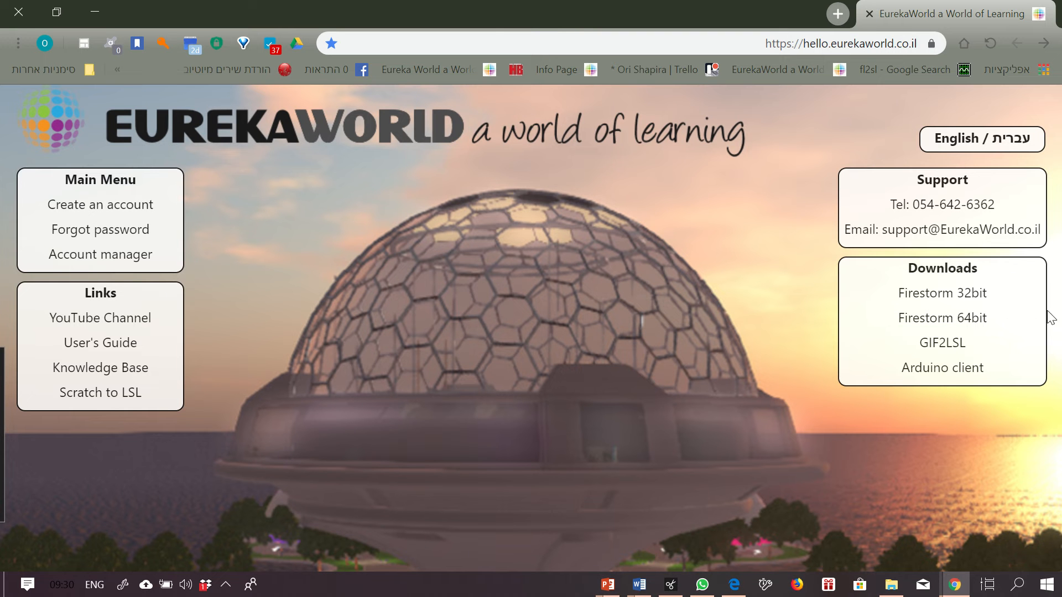
pyautogui.moveTo(1020, 335)
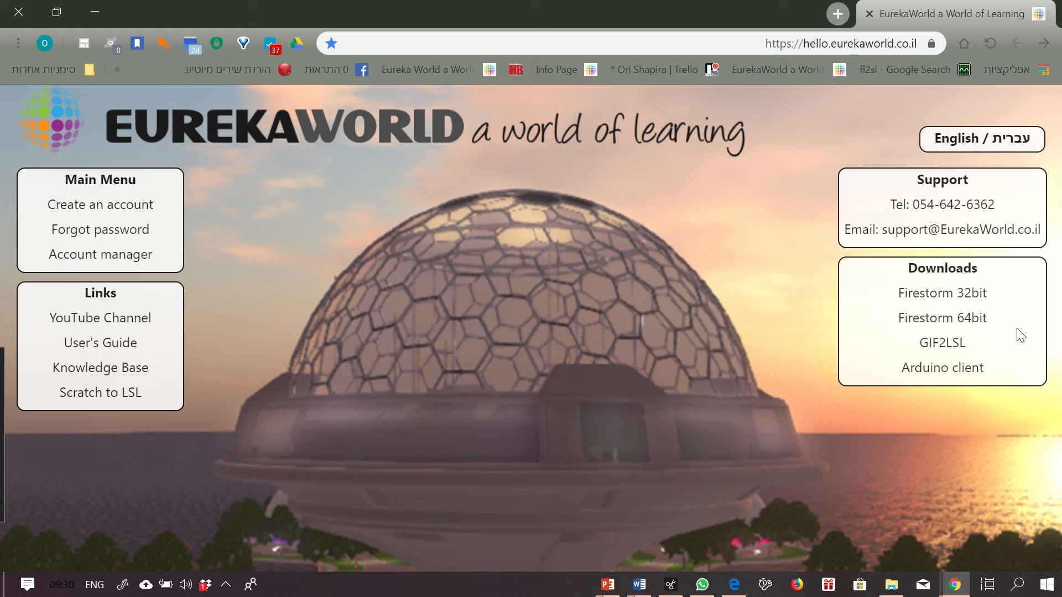
pyautogui.moveTo(979, 306)
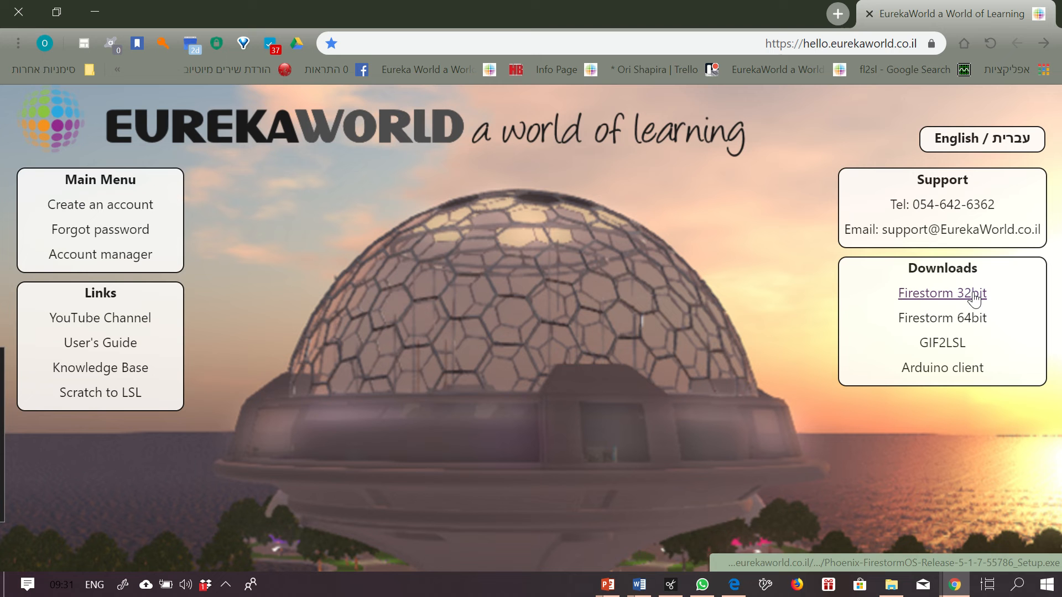
pyautogui.moveTo(941, 319)
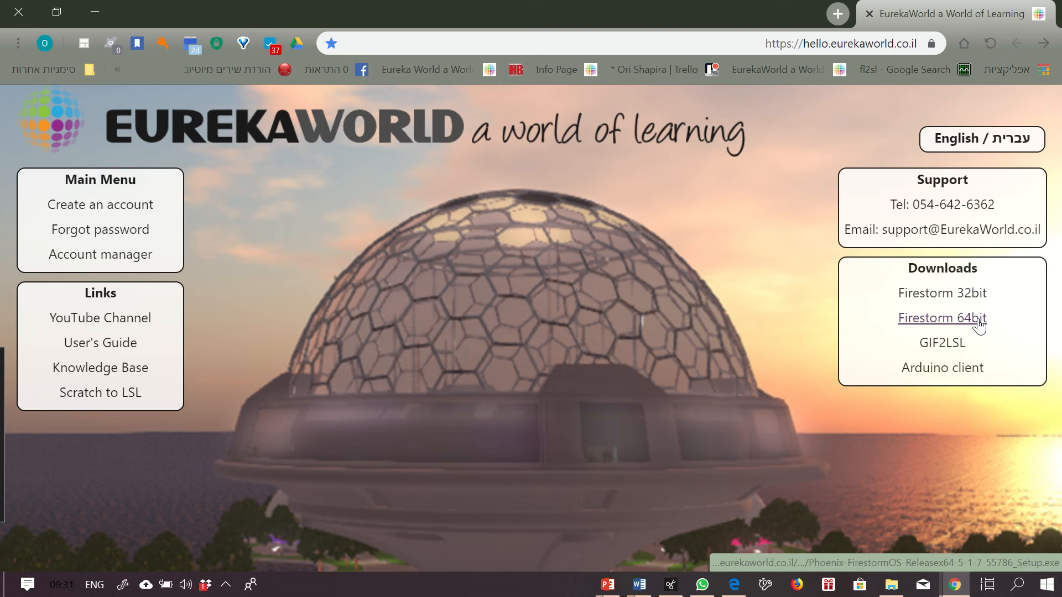
# Step: Download the Firestorm 64bit installer and save it into the Downloads folder
pyautogui.click(940, 318)
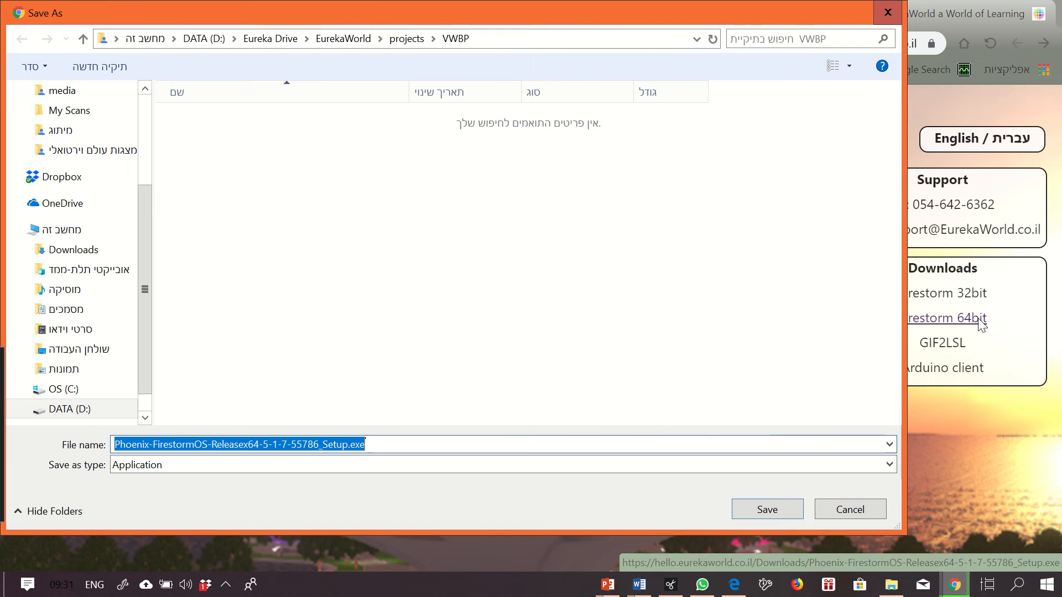
pyautogui.moveTo(765, 508)
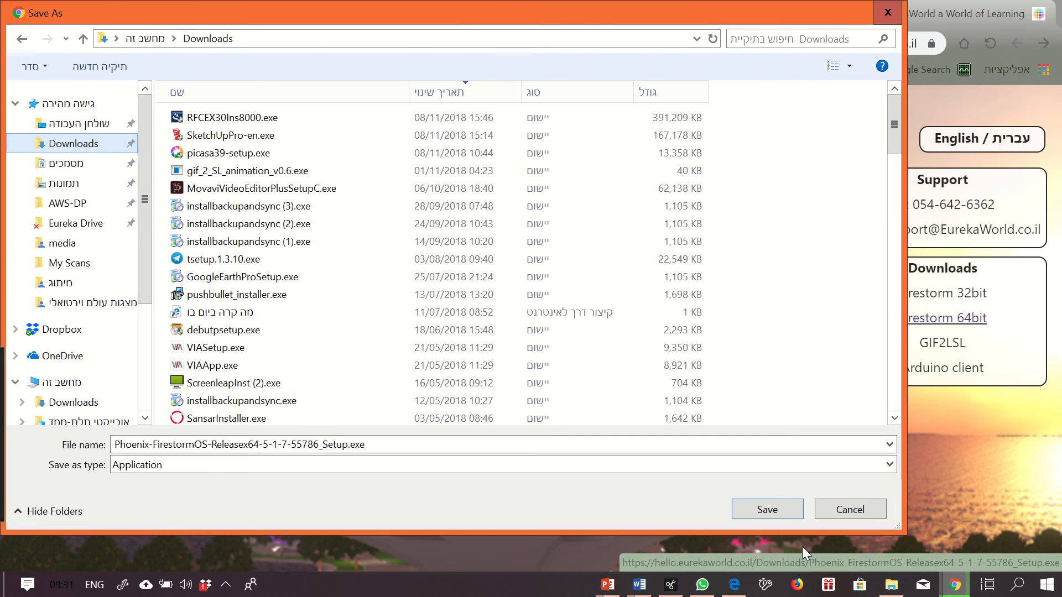
pyautogui.click(765, 508)
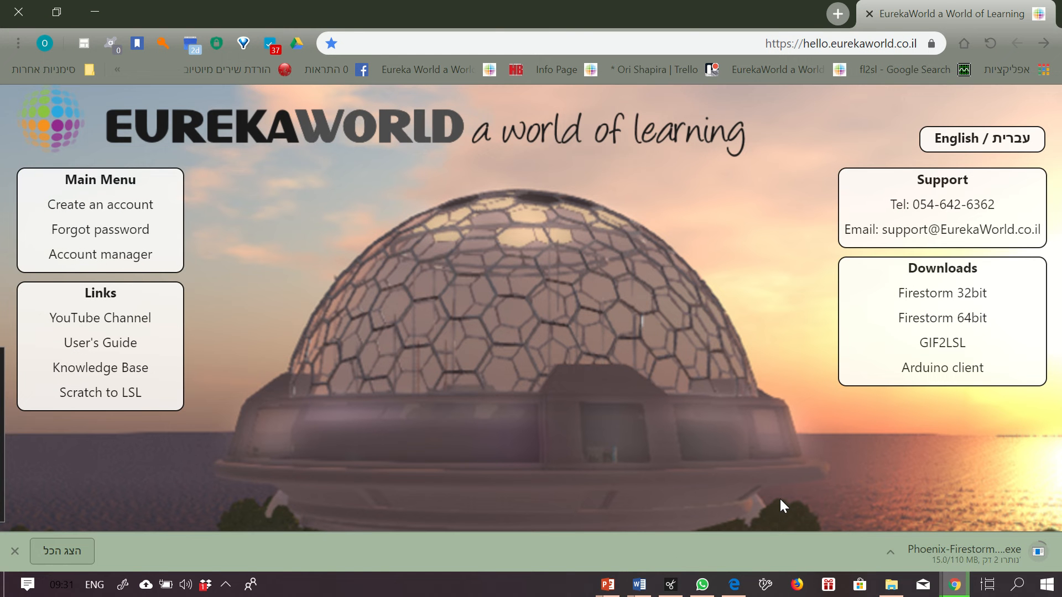
pyautogui.moveTo(624, 297)
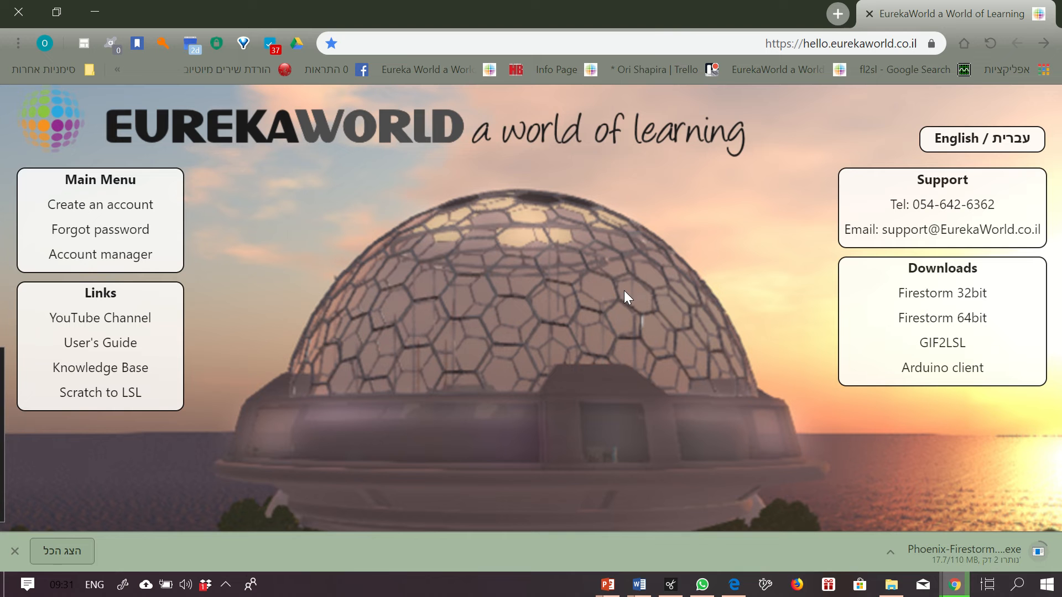
pyautogui.moveTo(563, 8)
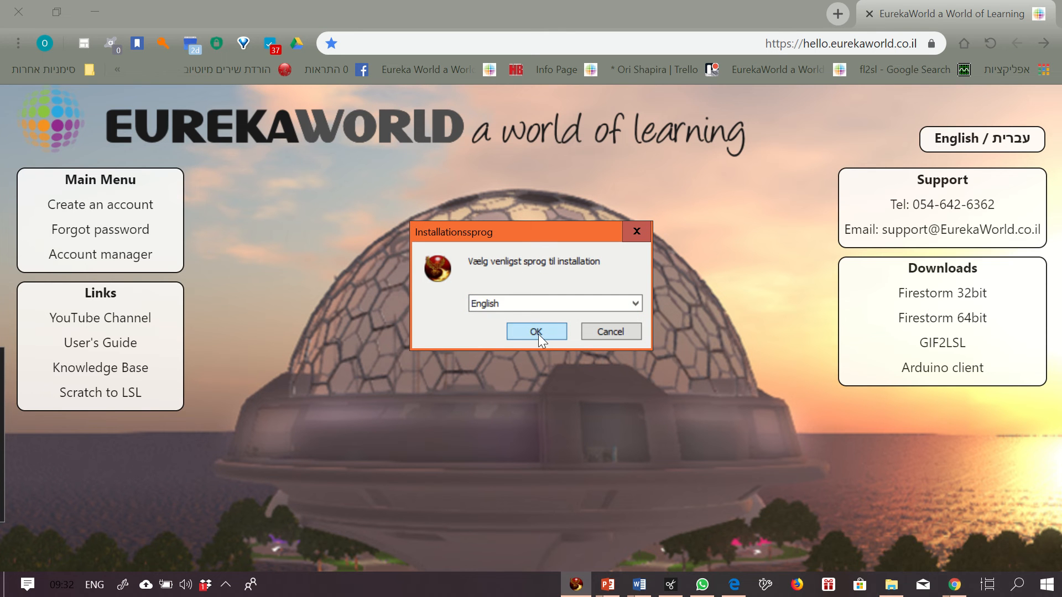
# Step: Install Firestorm in English to the default folder, accepting the license and creating a start menu entry
pyautogui.click(535, 332)
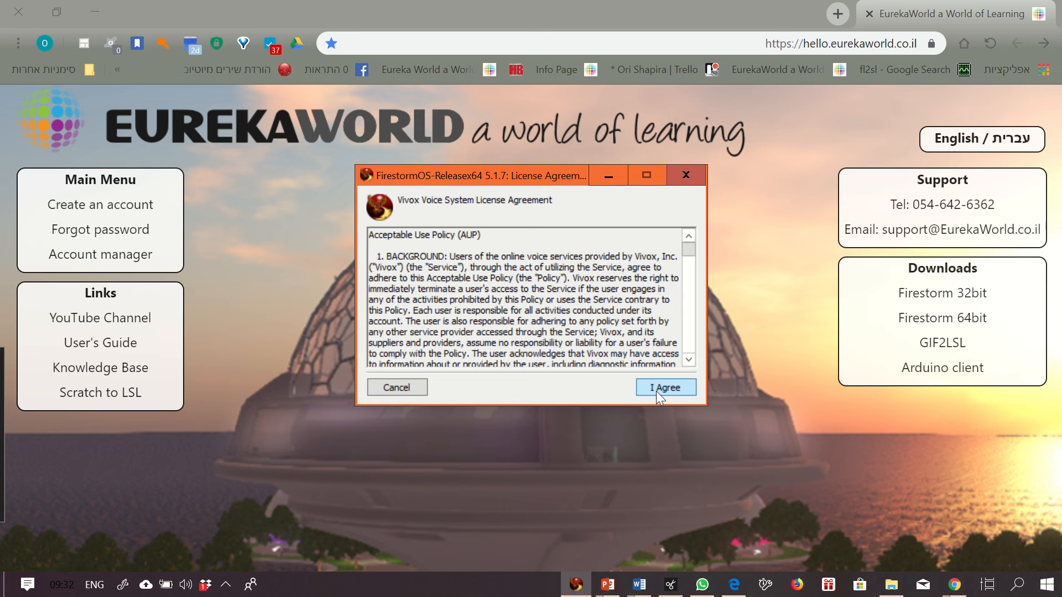
pyautogui.click(665, 387)
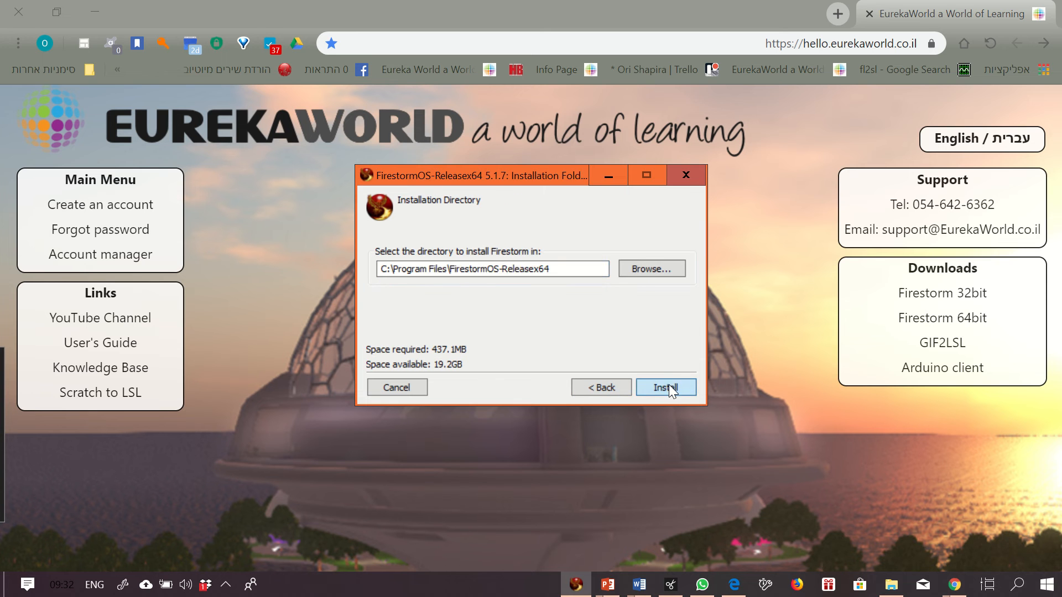
pyautogui.click(665, 387)
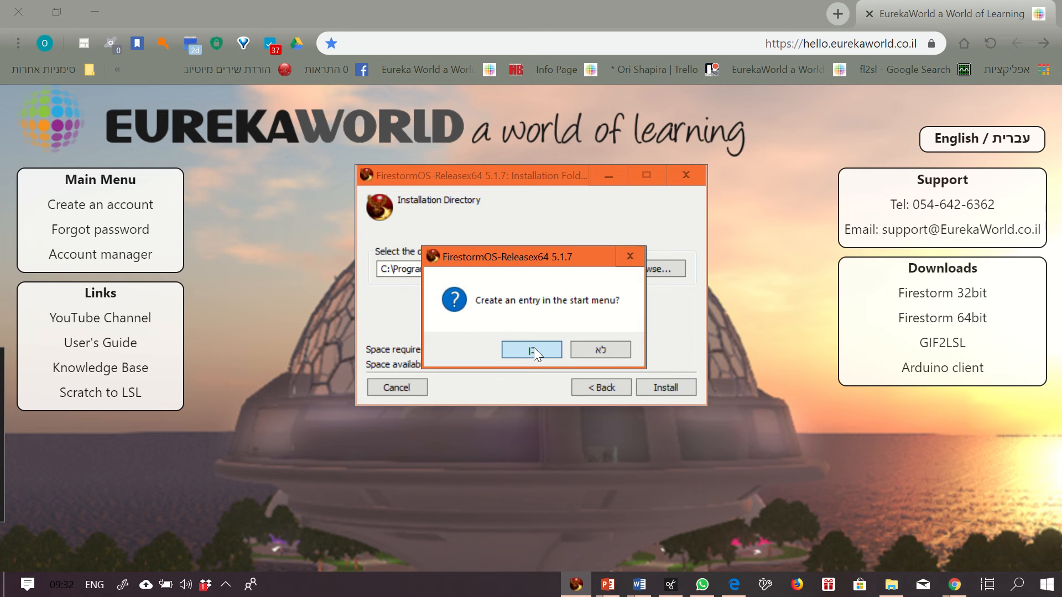
pyautogui.click(531, 350)
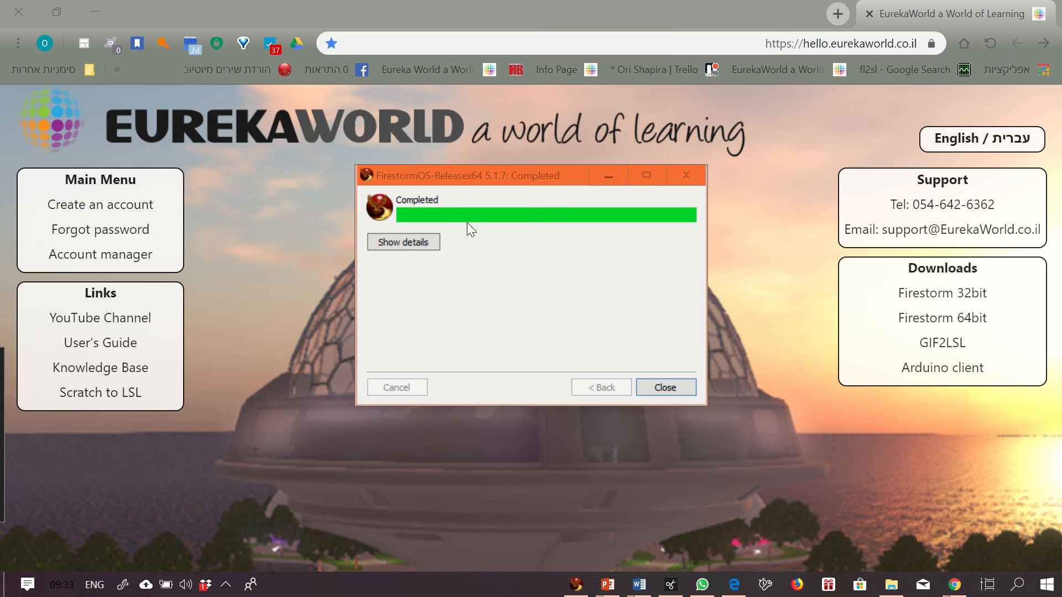
pyautogui.moveTo(711, 462)
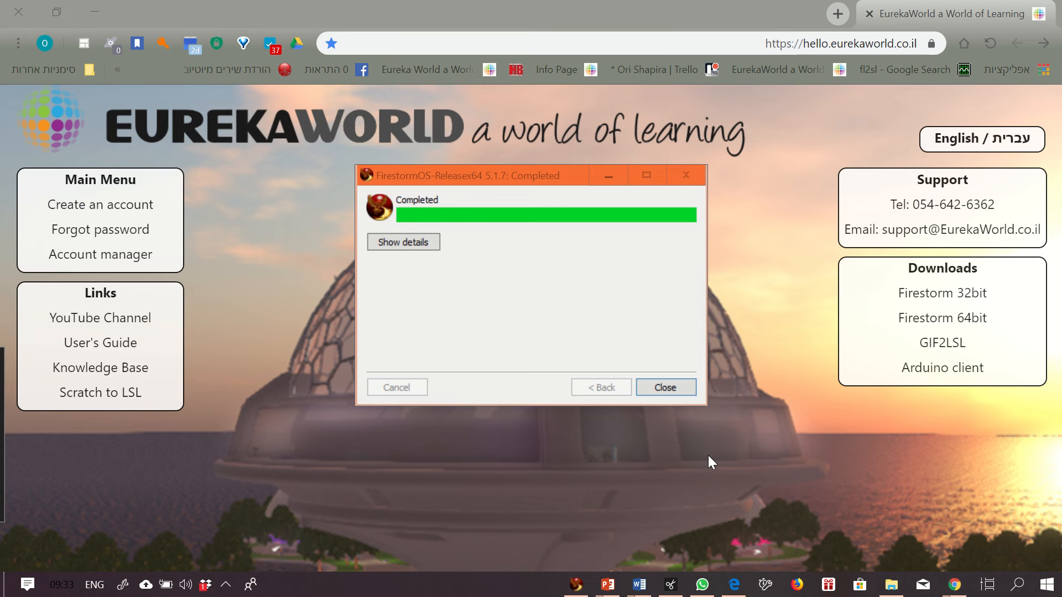
pyautogui.click(665, 387)
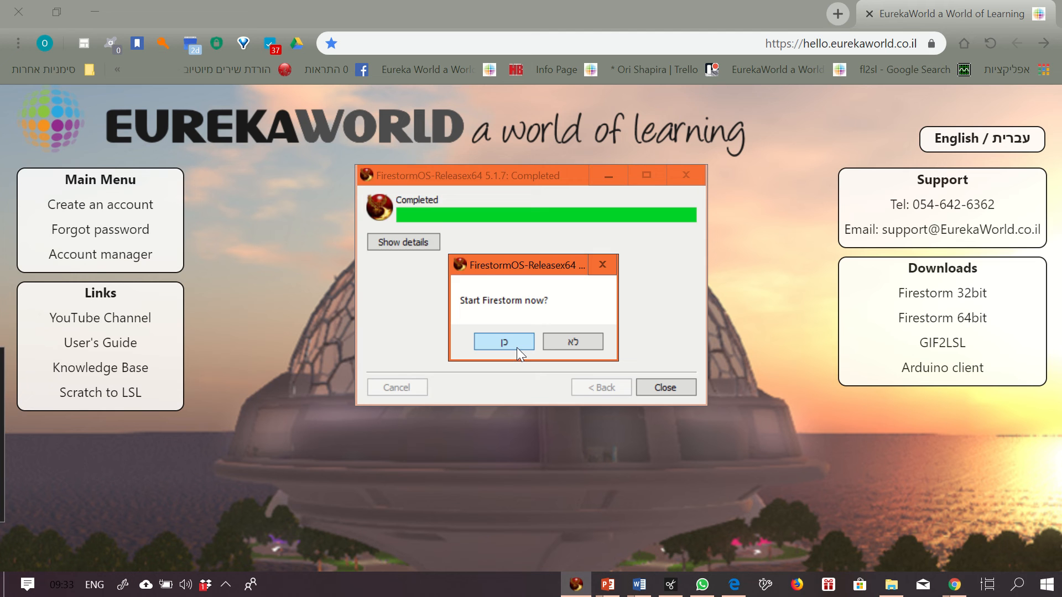
# Step: Start Firestorm from the installer and bring up the grid list on its login screen
pyautogui.click(502, 340)
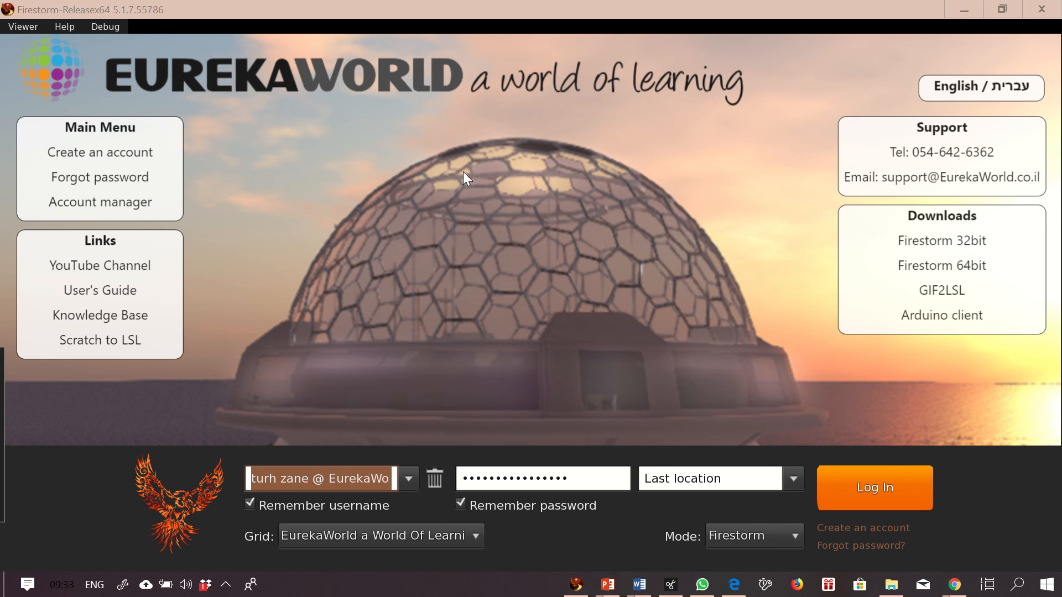
pyautogui.click(475, 535)
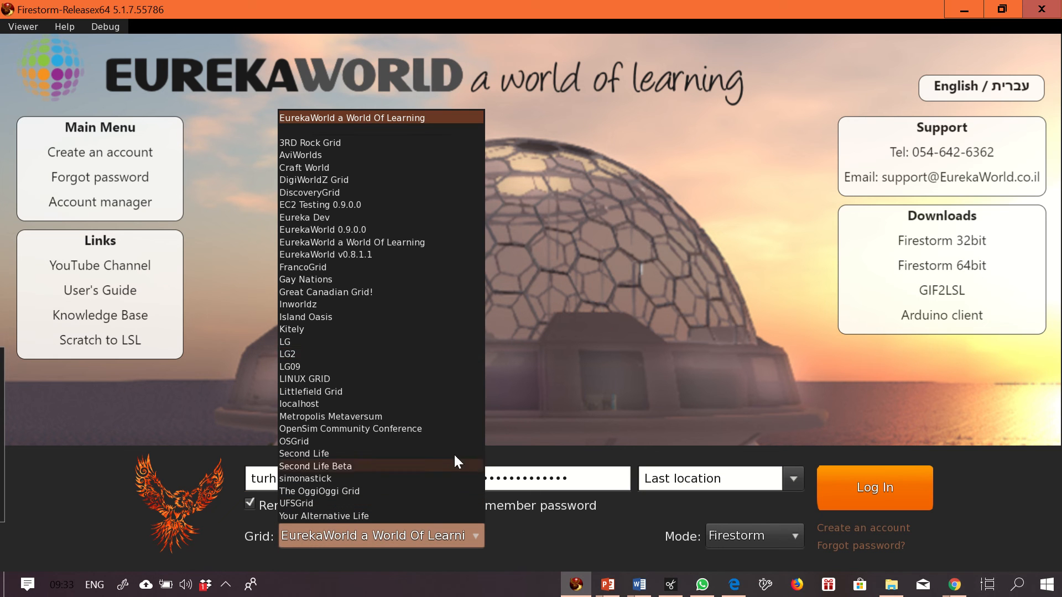
pyautogui.moveTo(376, 243)
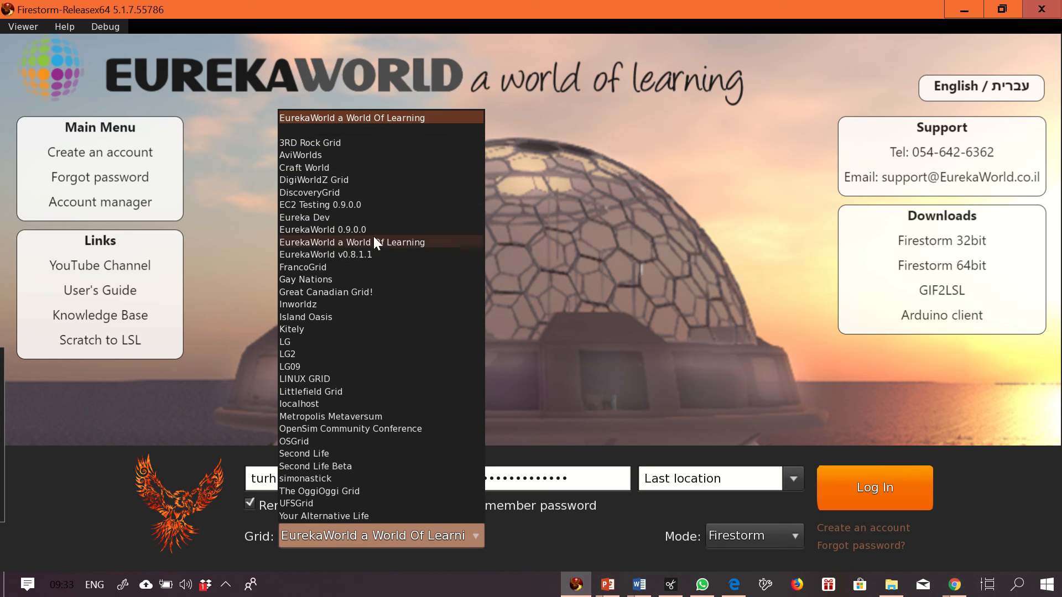
# Step: Select Second Life as the login grid and dismiss the popup notice
pyautogui.click(303, 454)
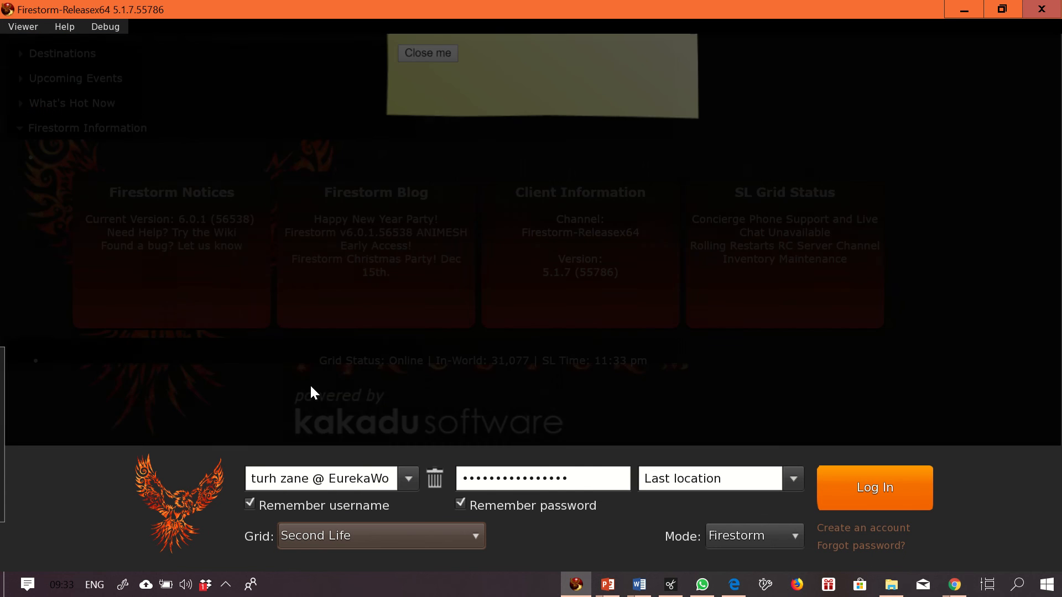
pyautogui.click(427, 53)
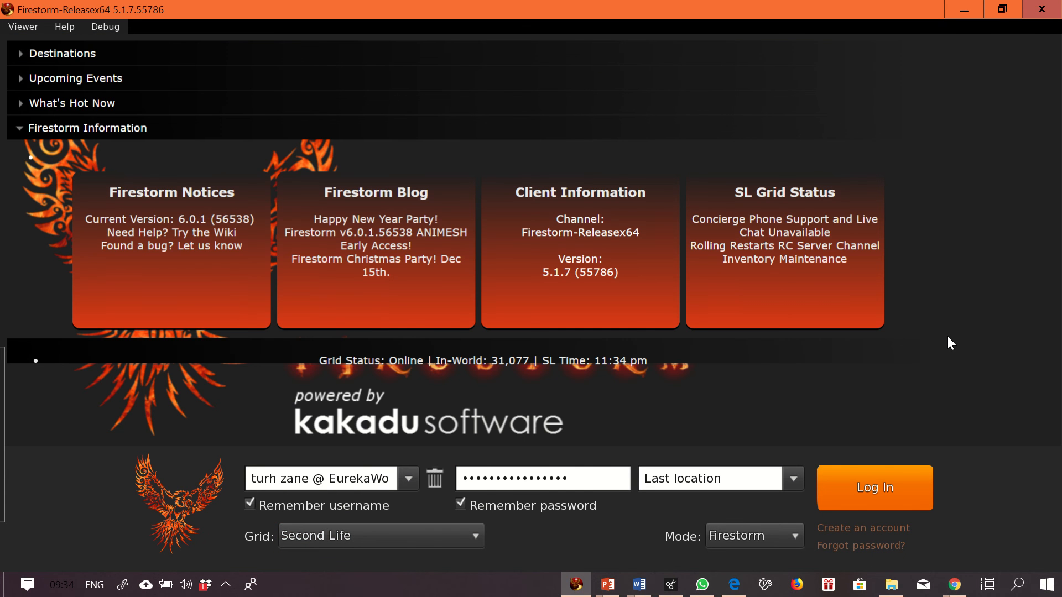
pyautogui.moveTo(928, 424)
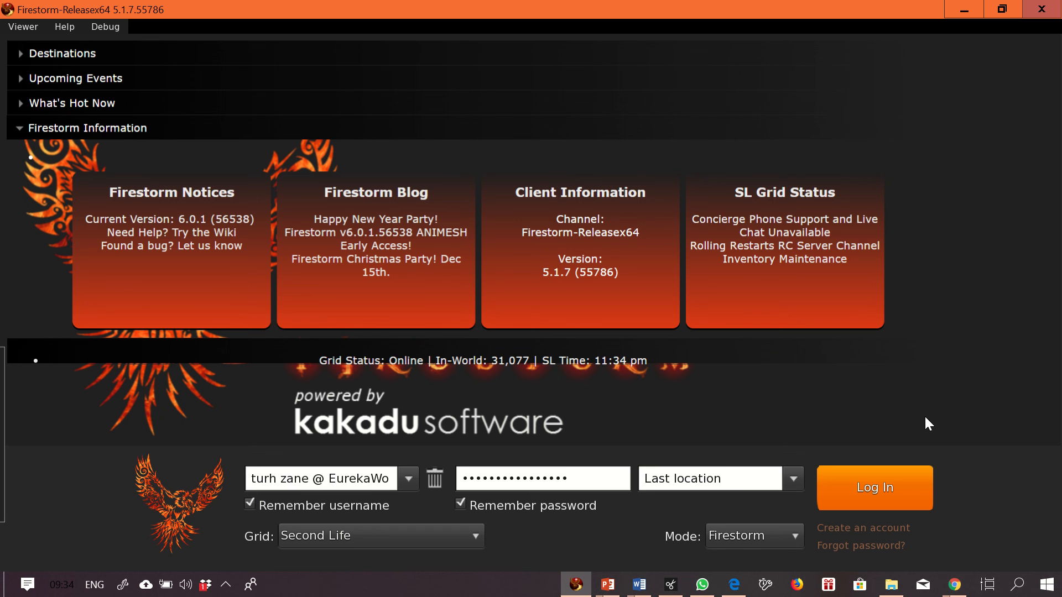
pyautogui.moveTo(901, 416)
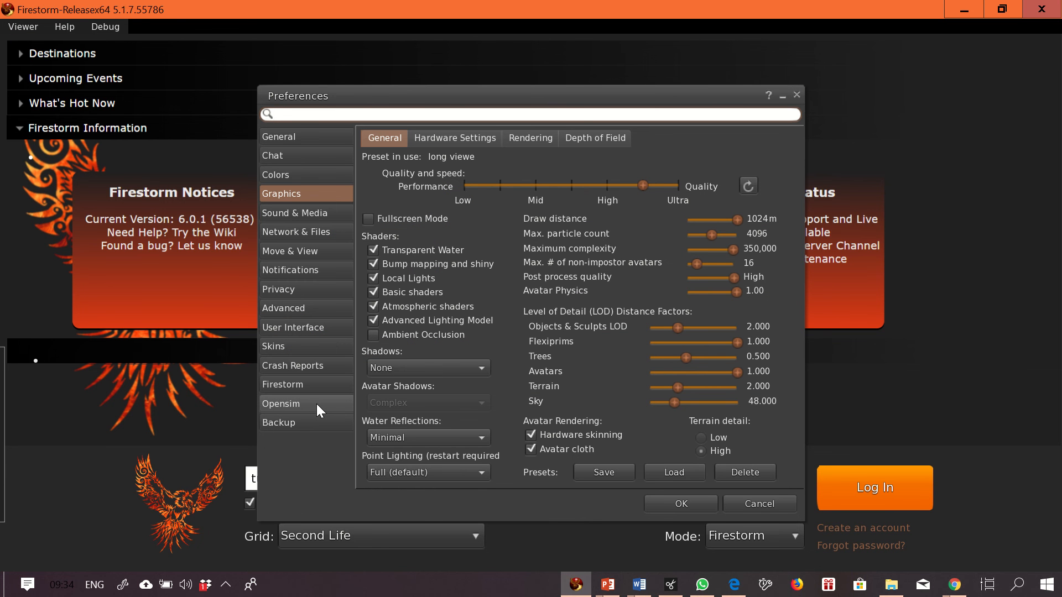
# Step: In the Opensim settings, add grid 52.18.185.60:8002 and apply it so EurekaWorld becomes the login grid
pyautogui.click(279, 404)
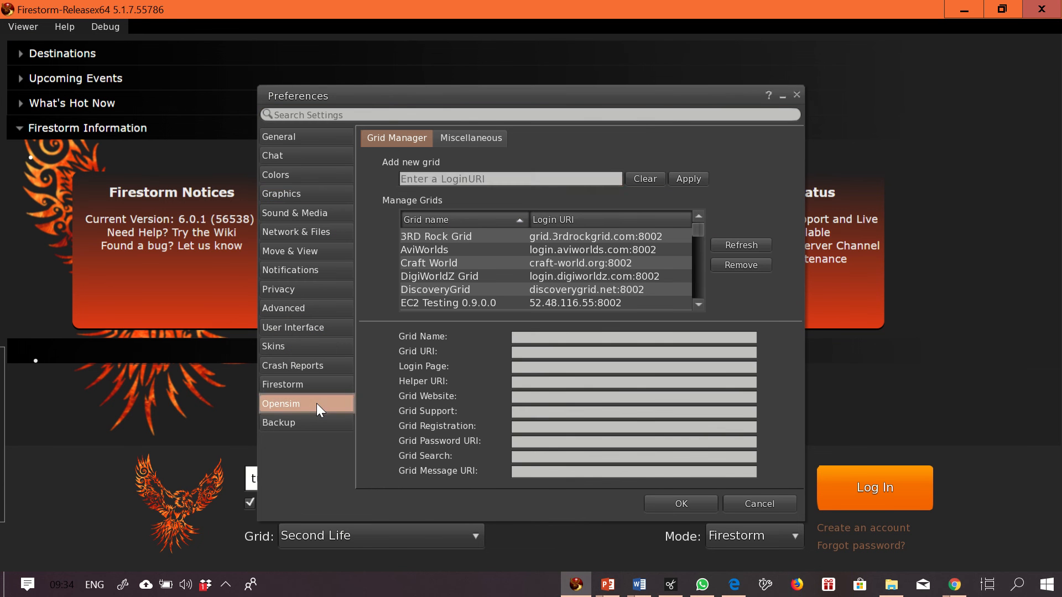
pyautogui.click(510, 178)
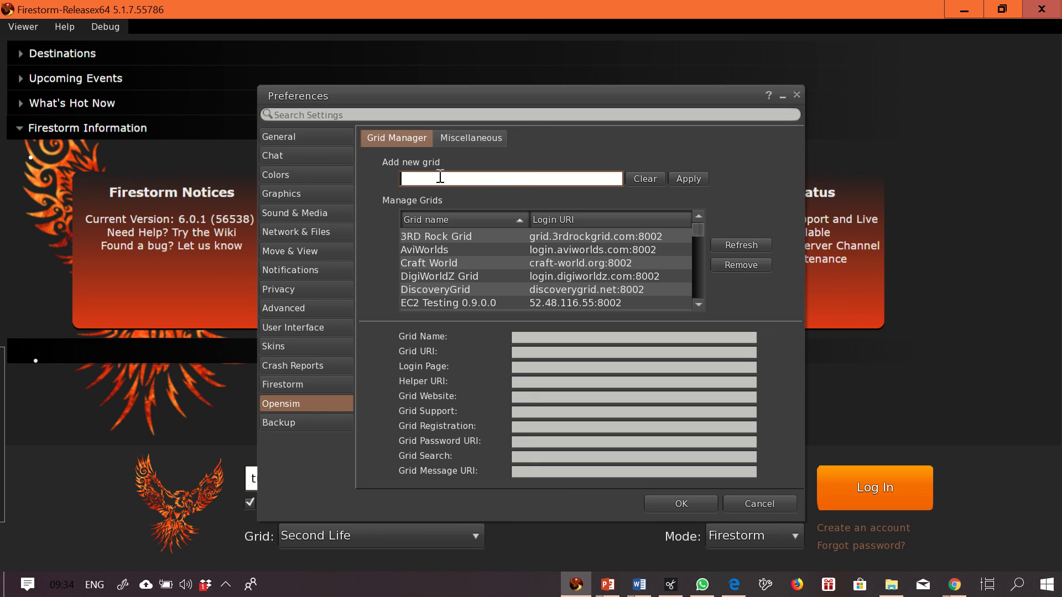
pyautogui.write('52.18.')
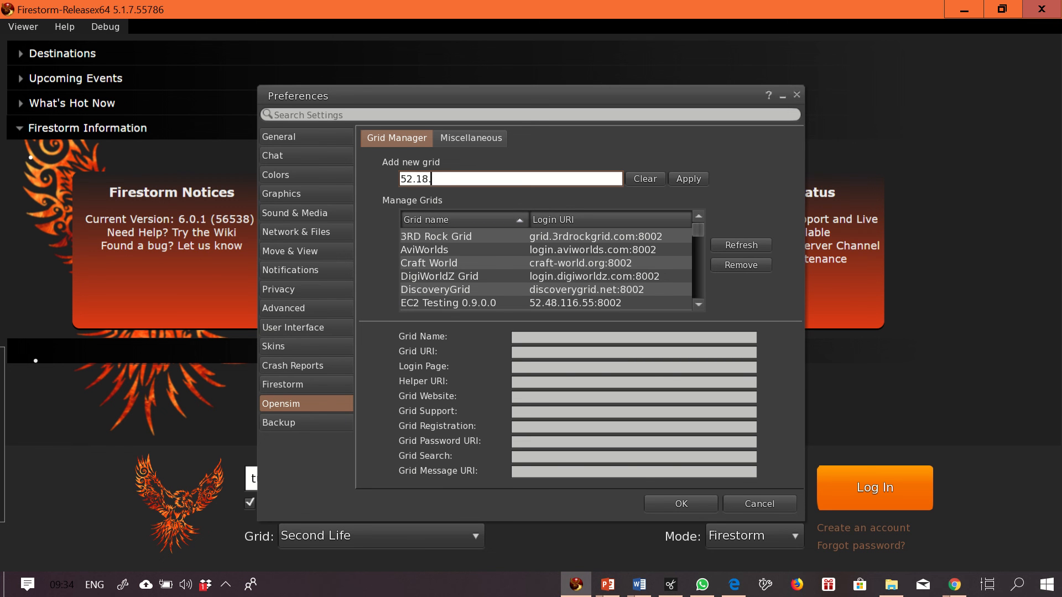
pyautogui.write('185')
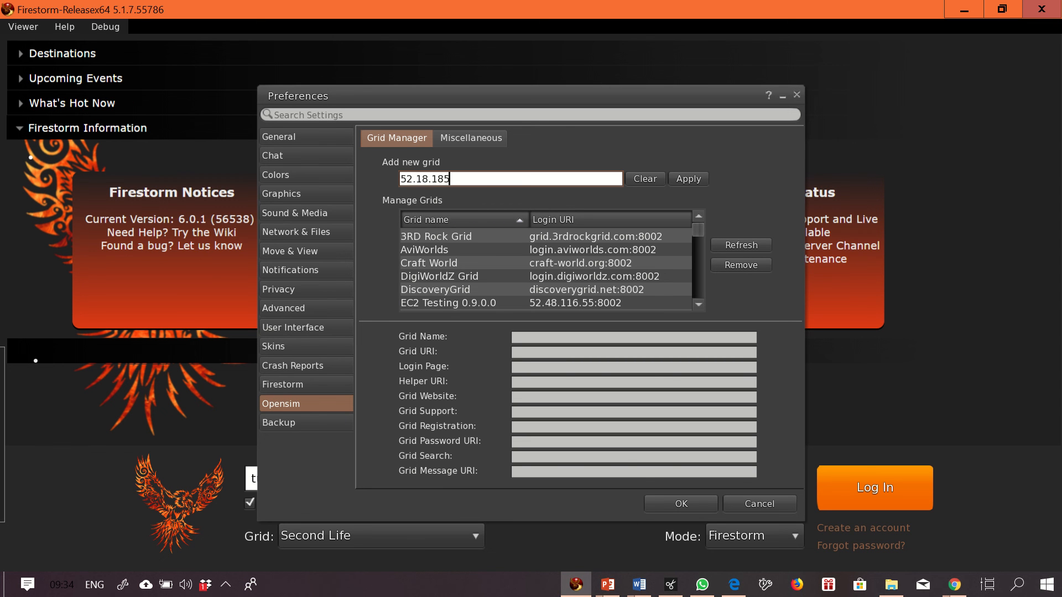
pyautogui.write('.')
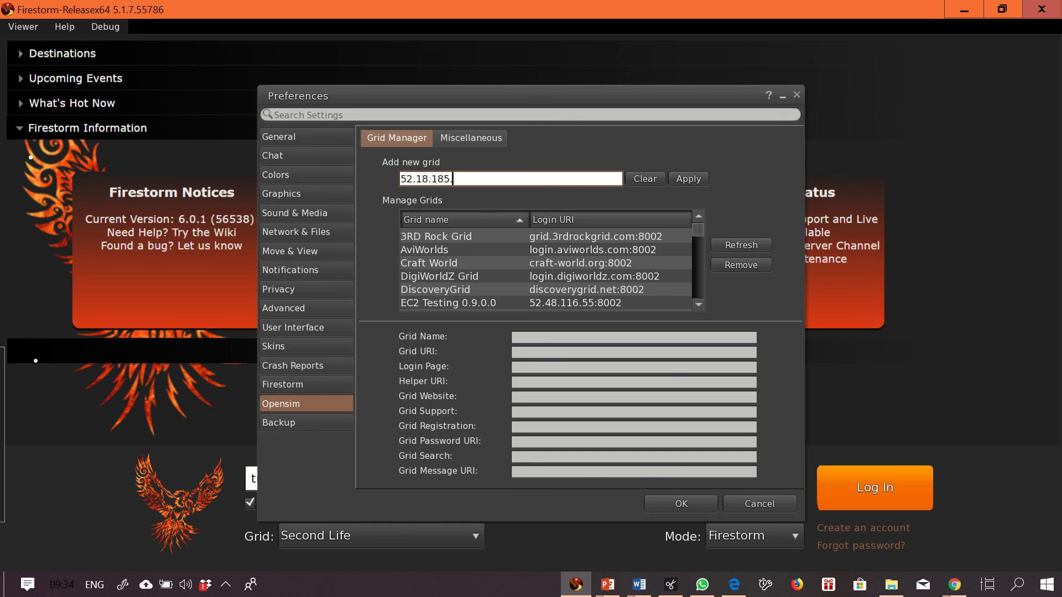
pyautogui.write('60:')
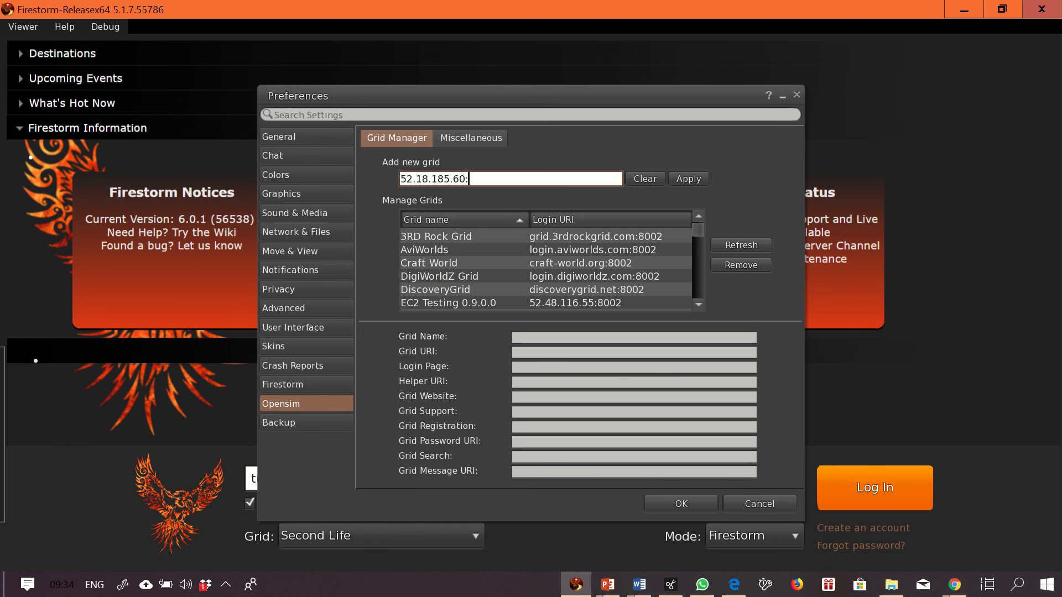
pyautogui.write('8002')
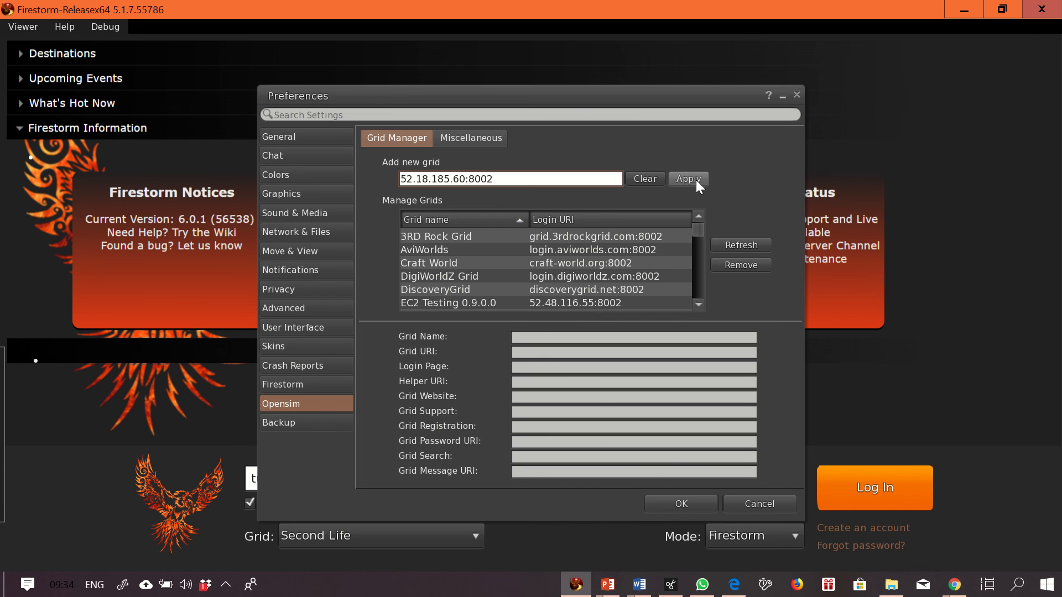
pyautogui.click(686, 179)
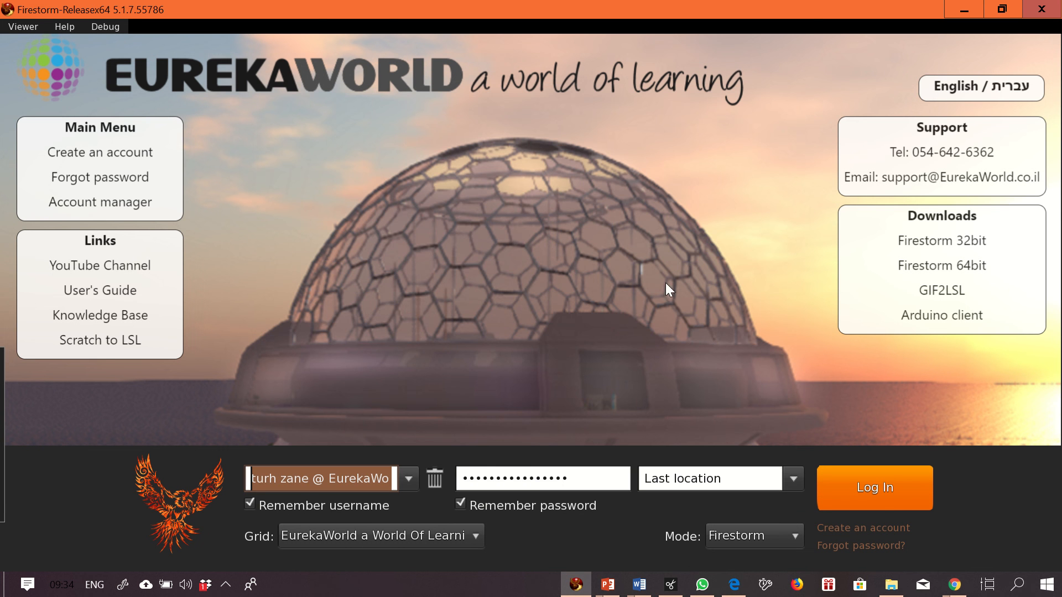
pyautogui.moveTo(509, 301)
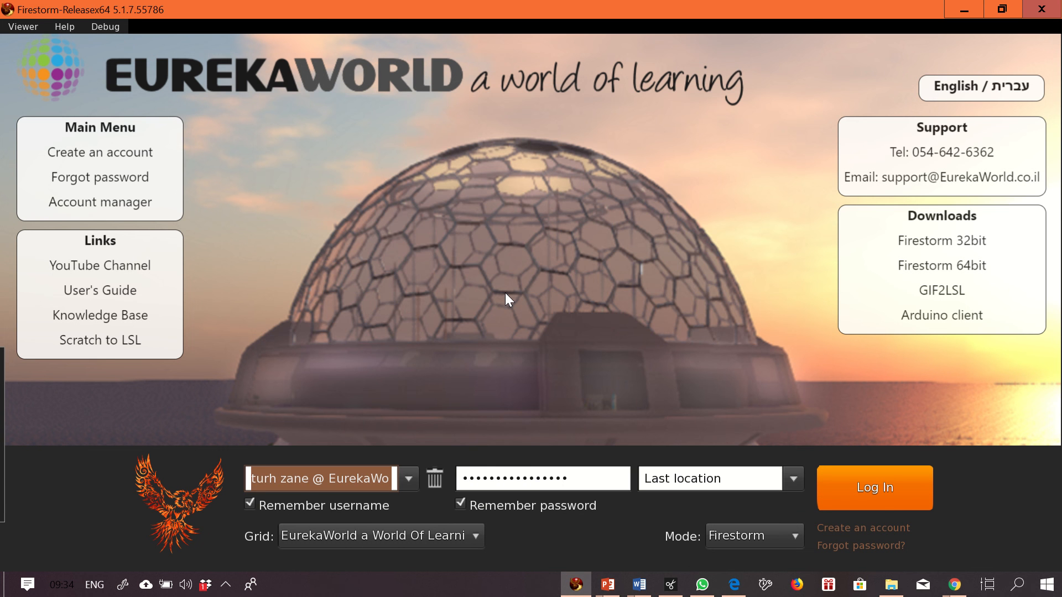